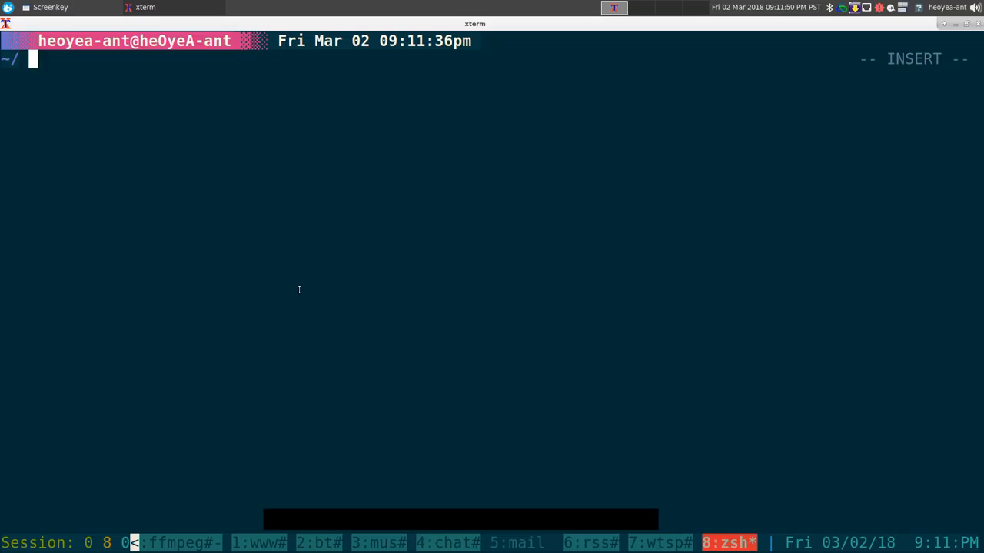
# Open the zsh manual page with man zsh and scroll down through it
pyautogui.write('man zsh')
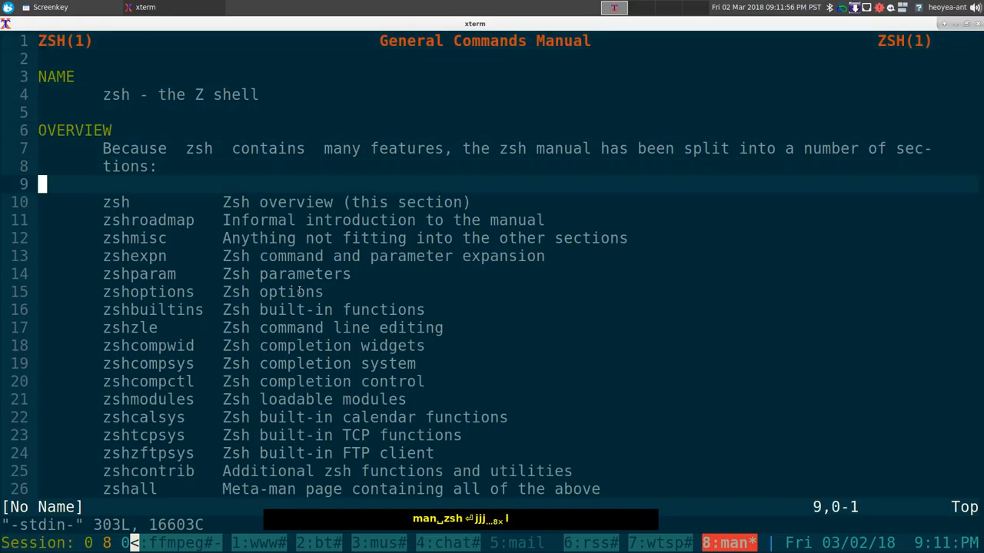
pyautogui.scroll(-3)
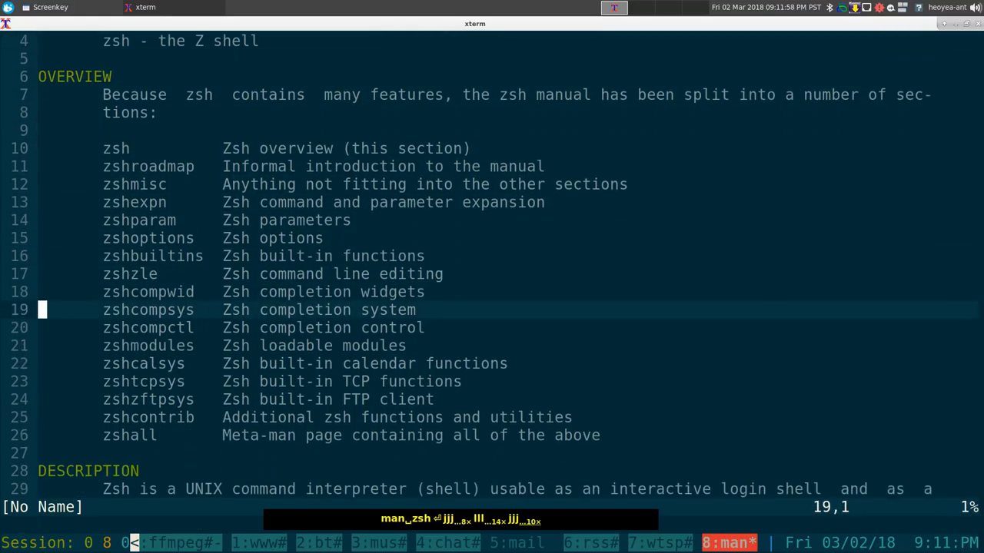
pyautogui.scroll(-3)
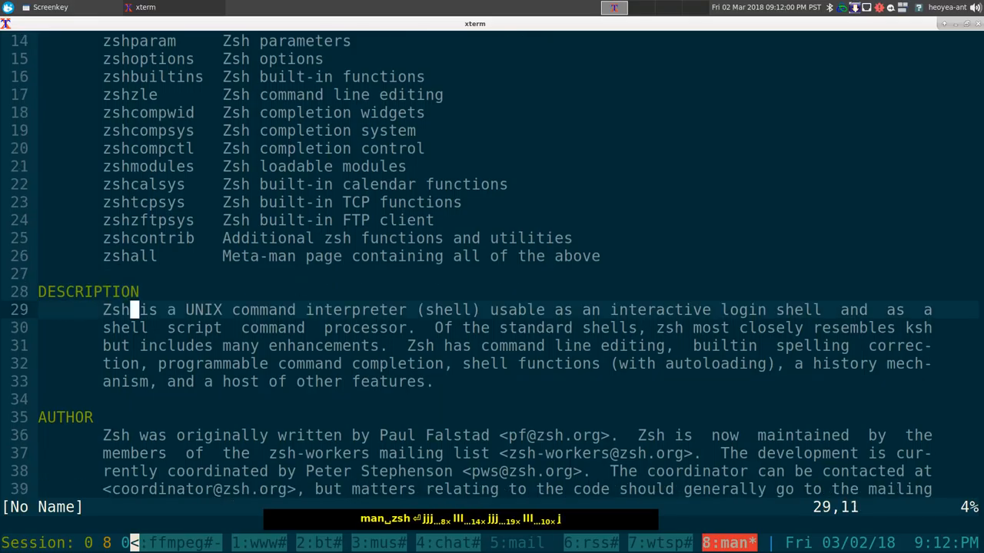
pyautogui.scroll(-3)
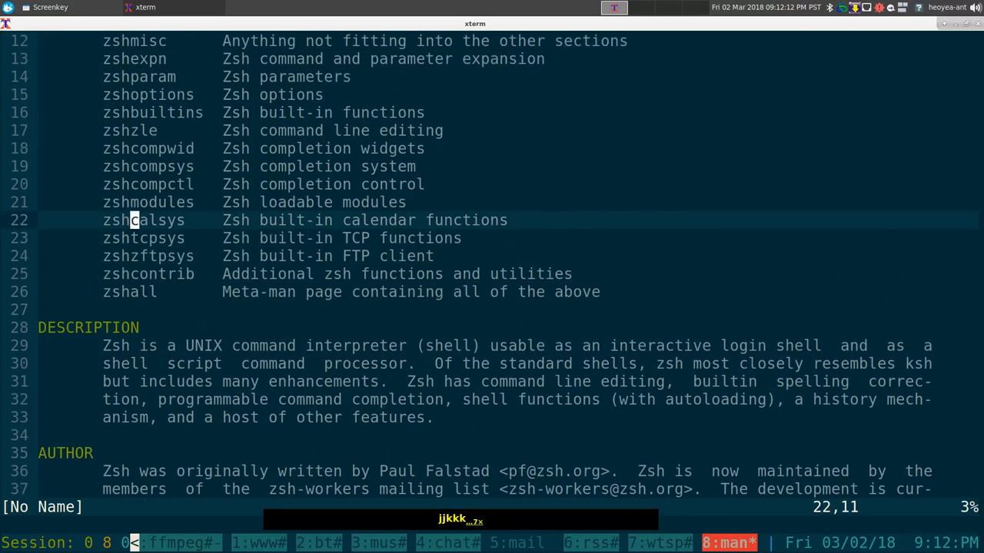
pyautogui.scroll(-3)
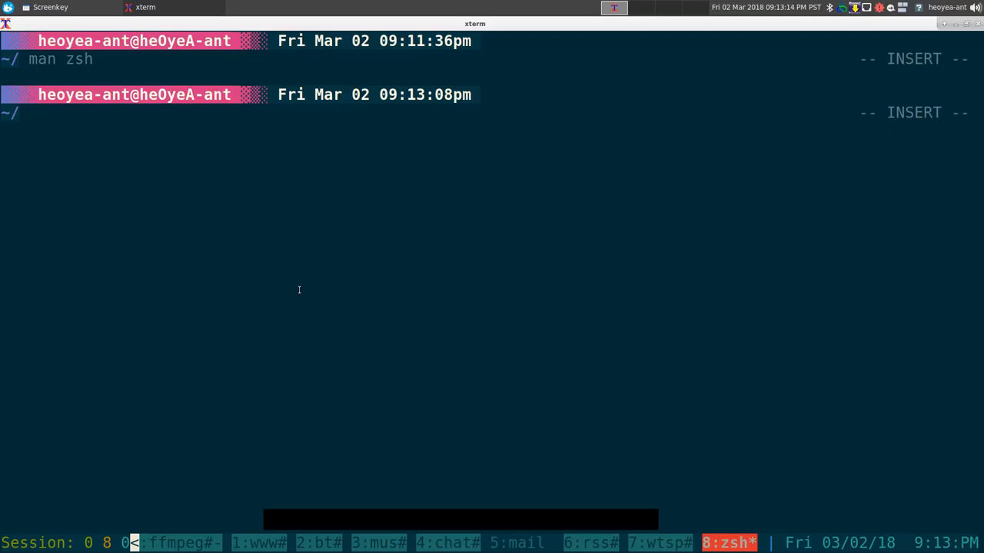
# Open .aliasrc with cfg-aliasrc and highlight the Vim MANPAGER line
pyautogui.write('cfg-aliasrc')
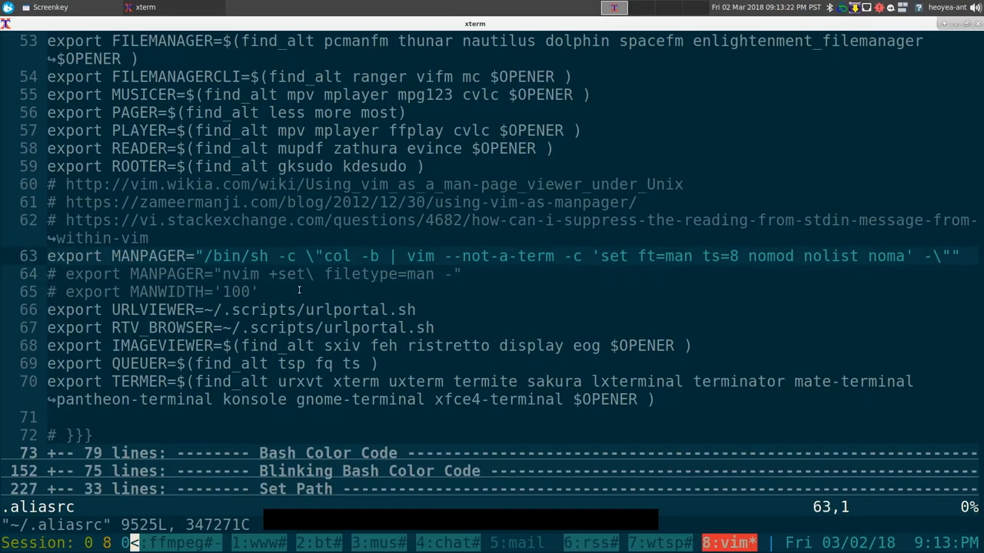
pyautogui.press('V')
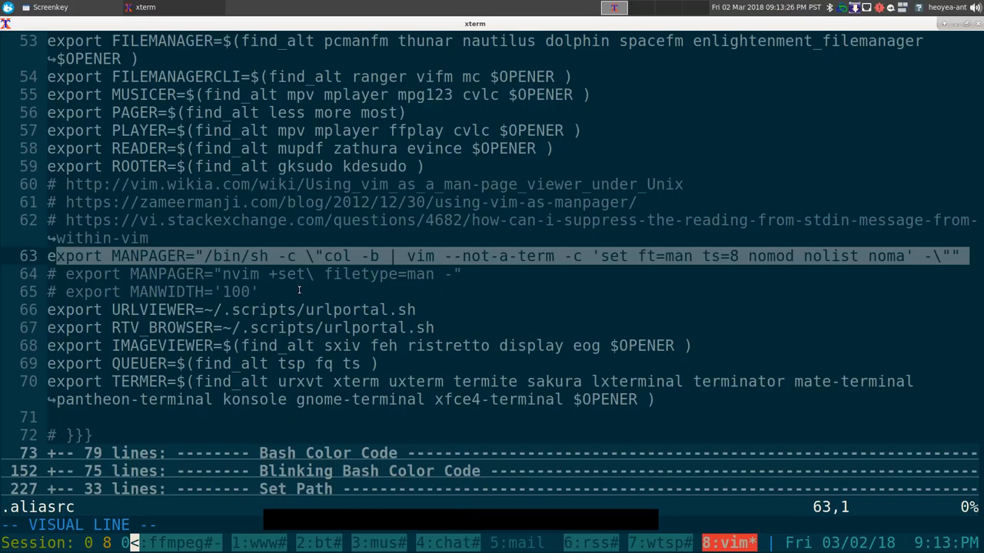
pyautogui.press('Escape')
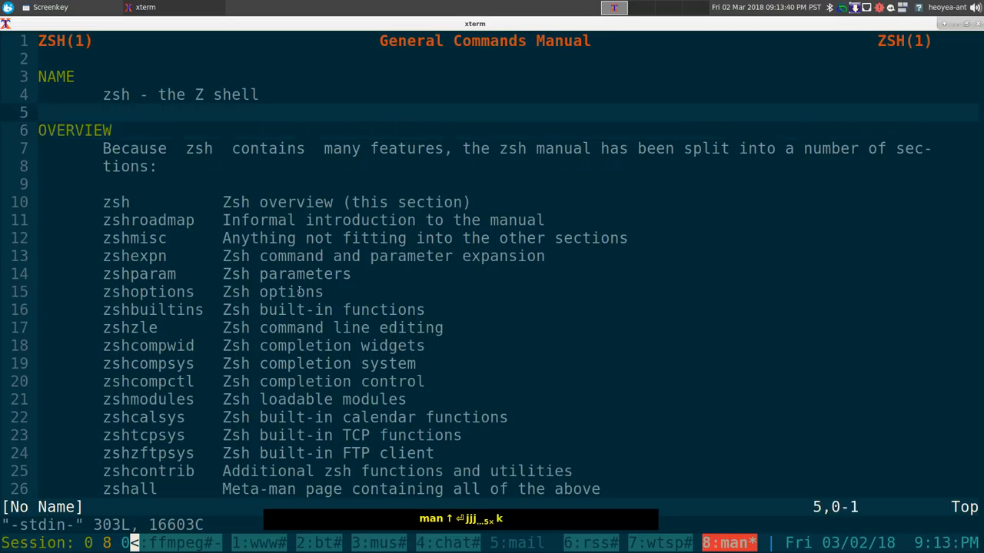
# Close the zsh manual and review the .vimrc cursorline, hlsearch, line-number and laststatus settings
pyautogui.press('q')
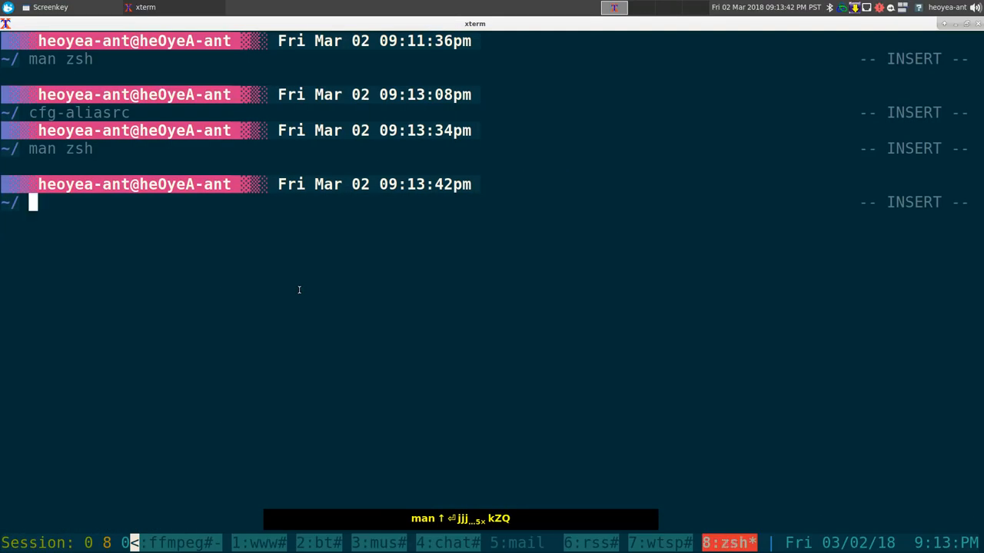
pyautogui.write('c-v')
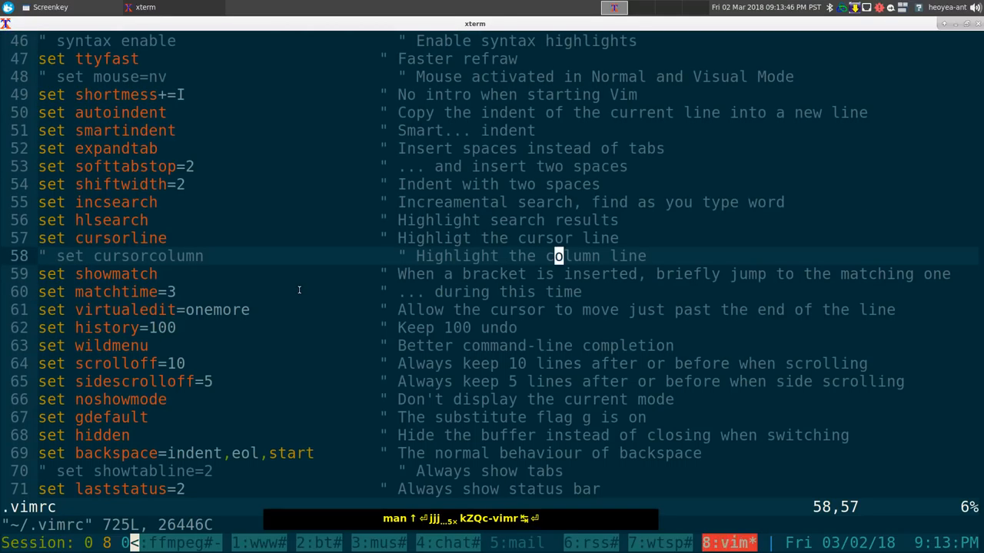
pyautogui.press('k')
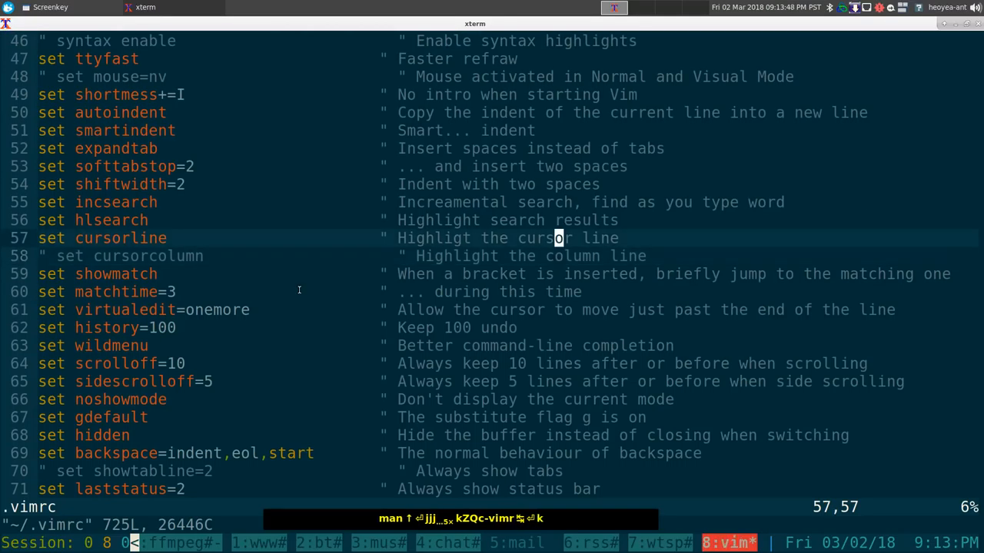
pyautogui.press('j')
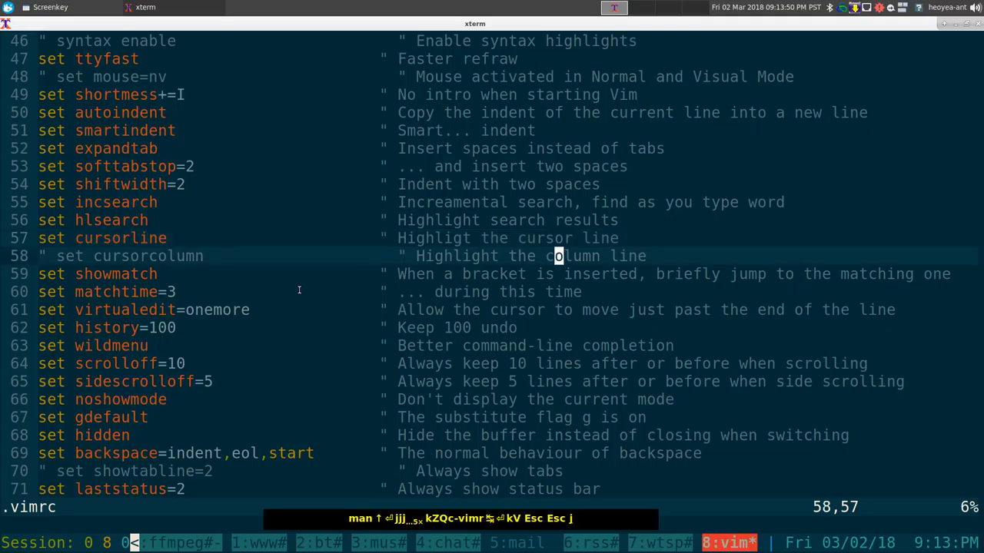
pyautogui.press('k')
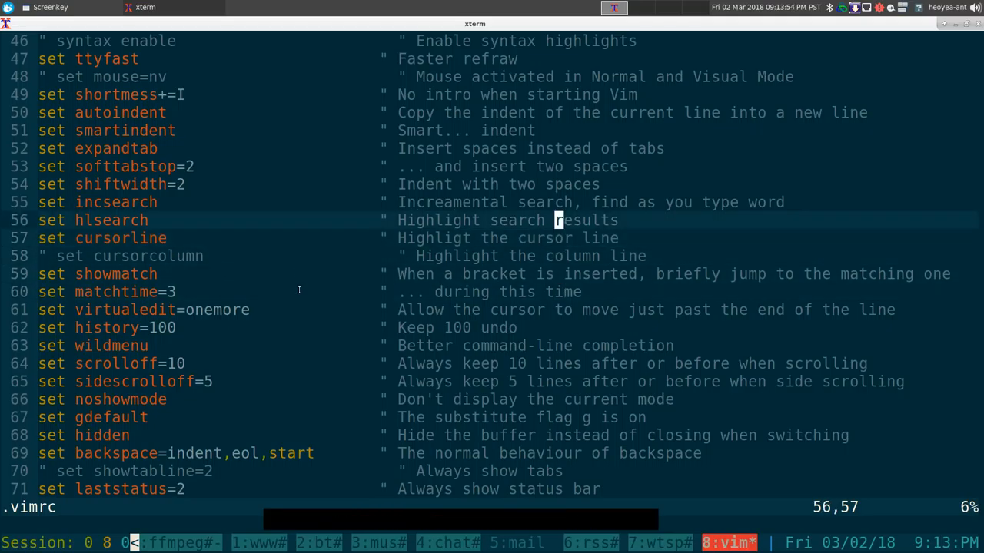
pyautogui.press('j')
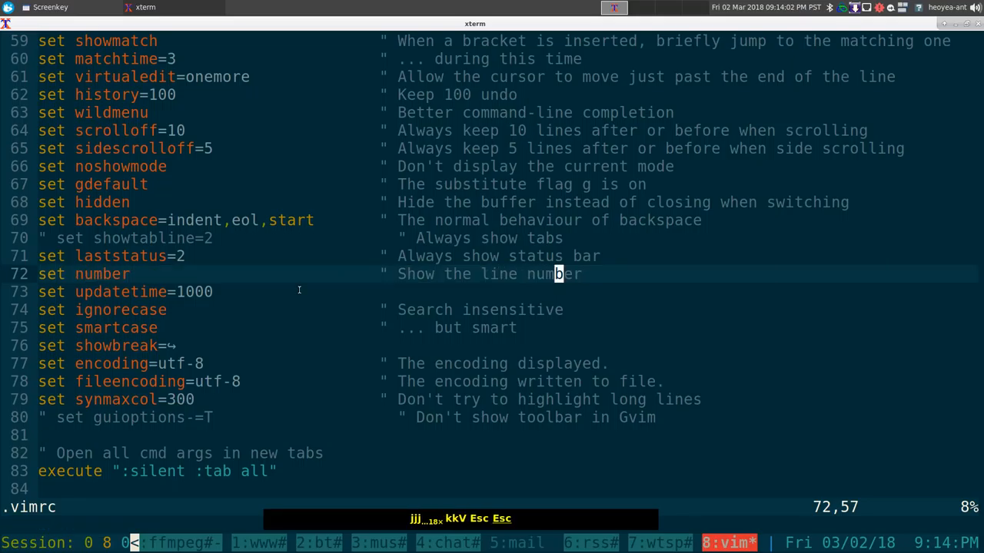
pyautogui.press('k')
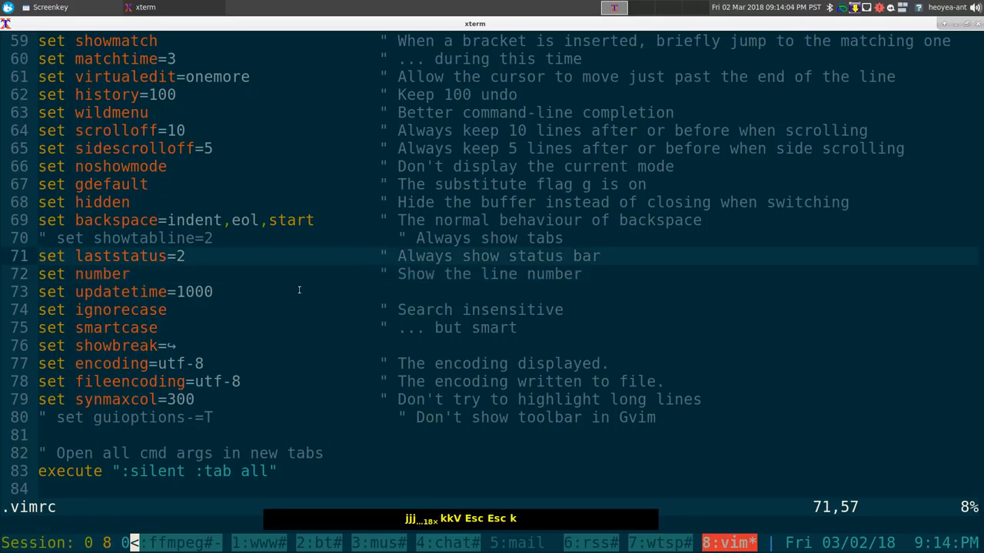
pyautogui.press('k')
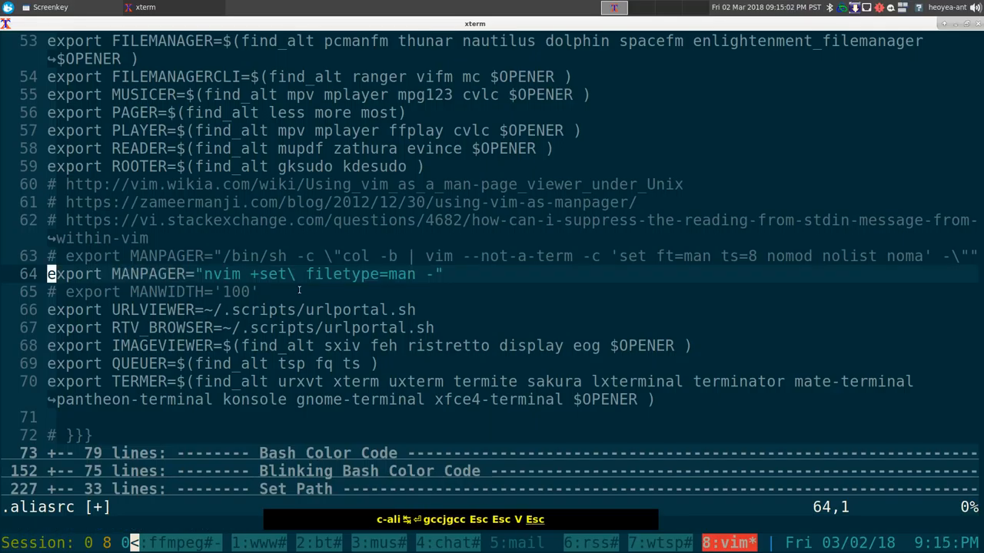
# Save .aliasrc with :x and reopen the zsh manual page
pyautogui.write(':x')
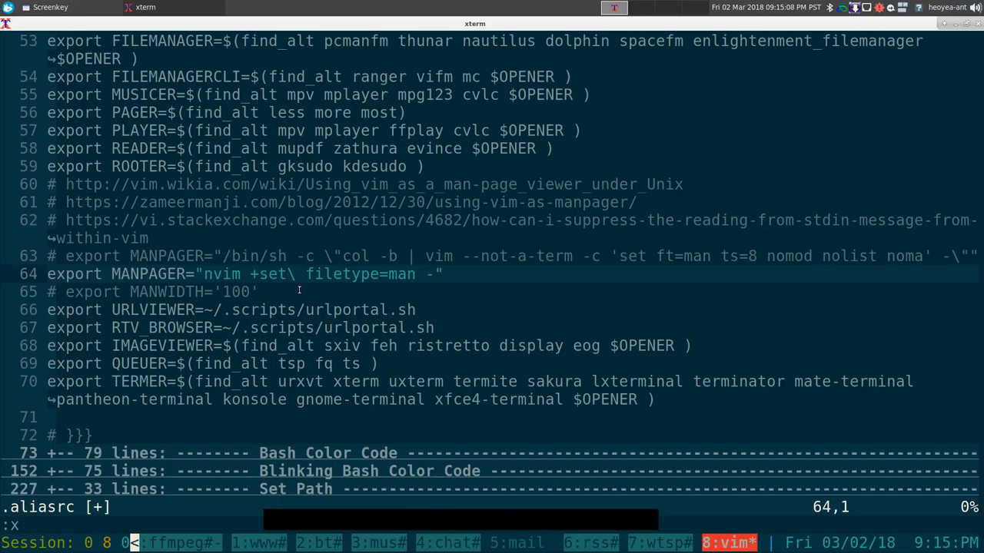
pyautogui.press('Return')
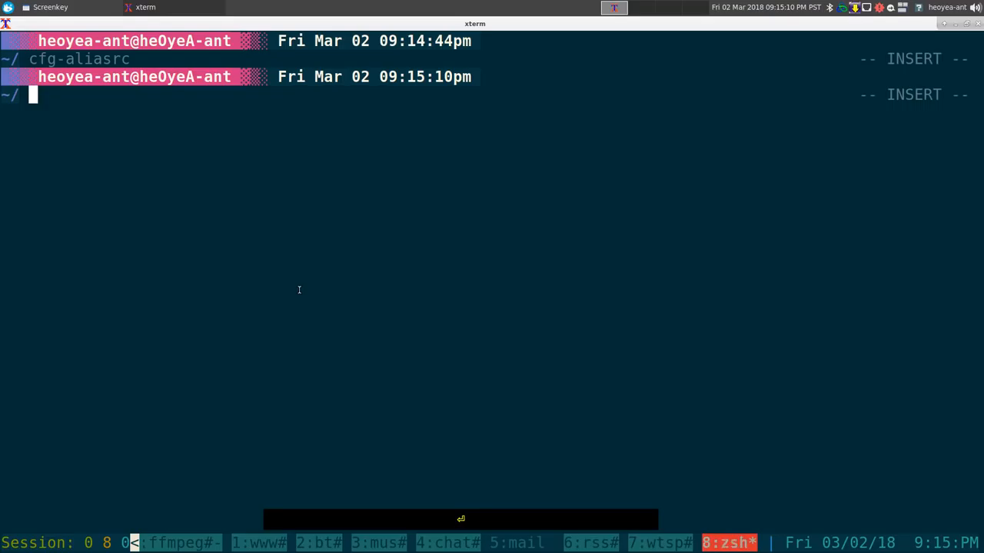
pyautogui.write('zsh')
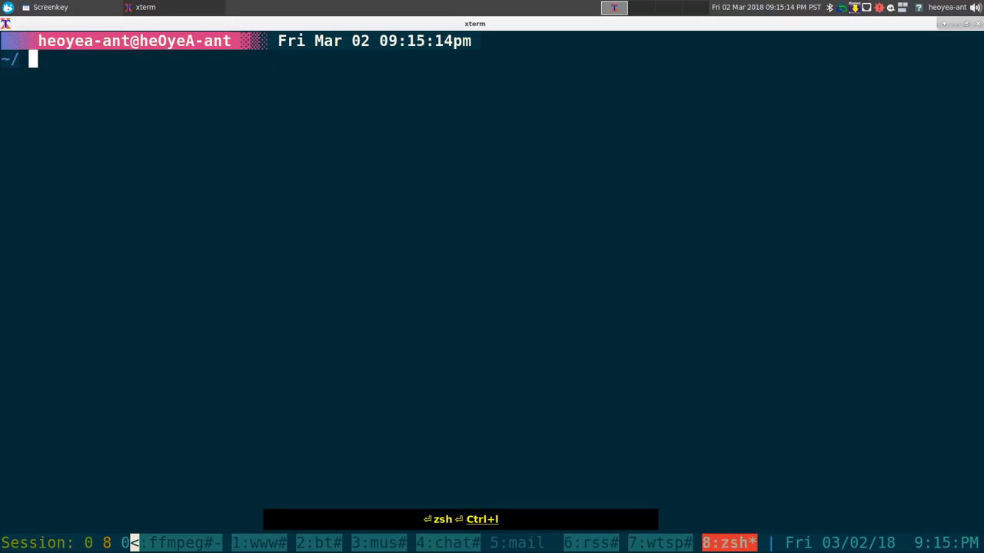
pyautogui.write('man')
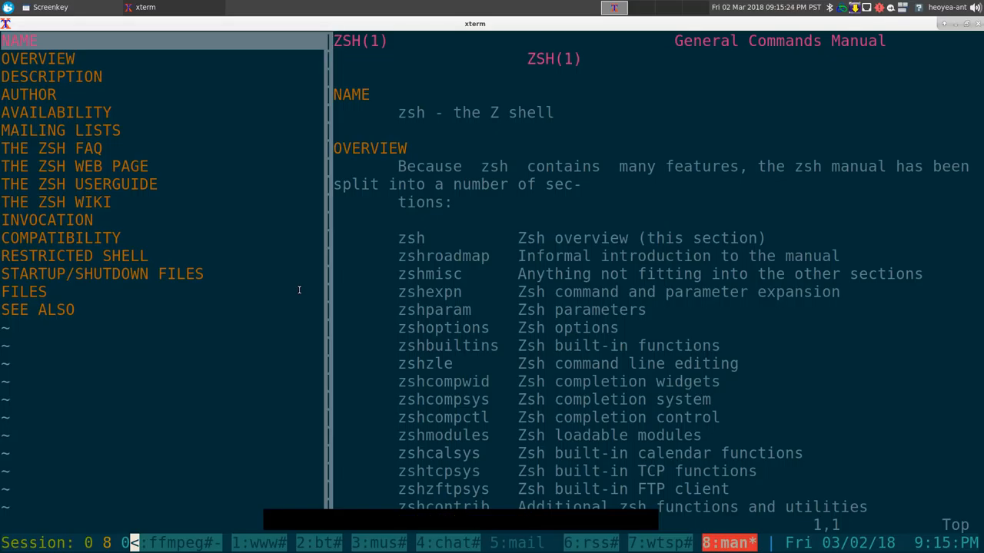
# Scroll through the zsh manual and bring back the table-of-contents sidebar
pyautogui.press('j')
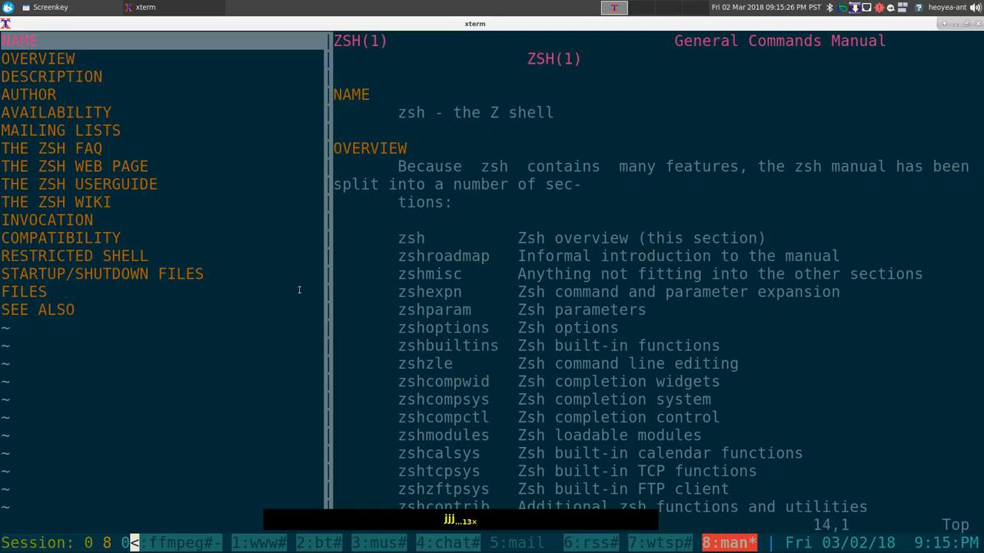
pyautogui.scroll(-3)
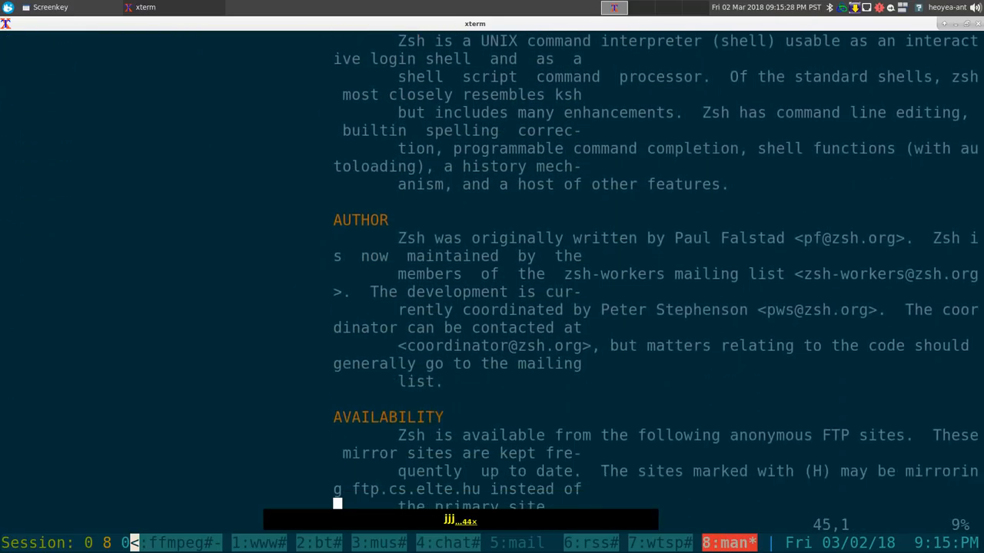
pyautogui.scroll(-3)
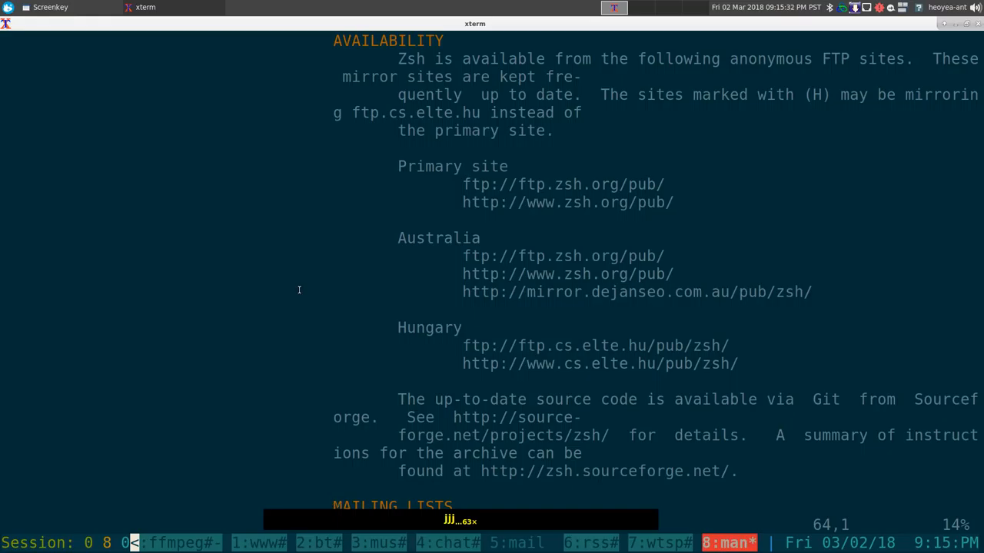
pyautogui.press('j')
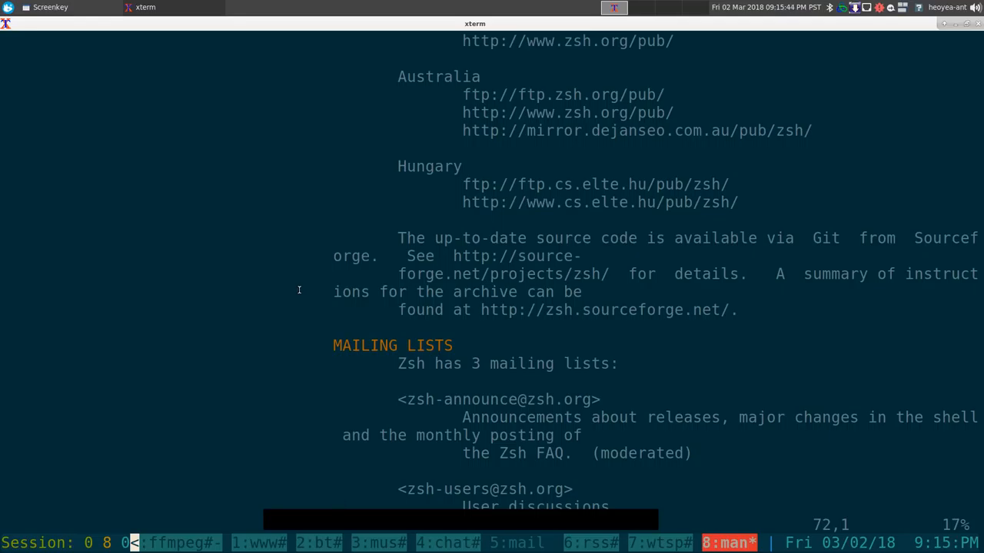
pyautogui.press('ctrl+i')
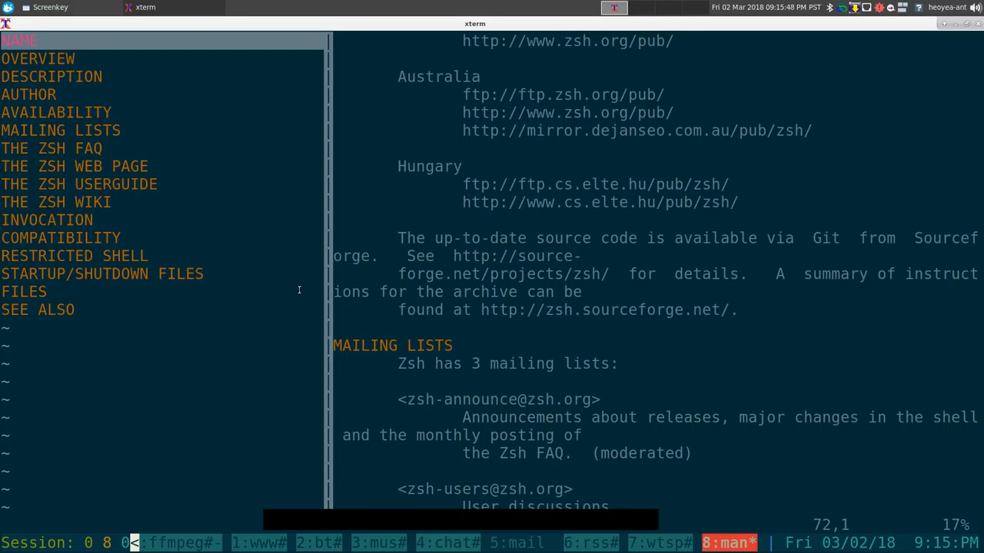
pyautogui.press('k')
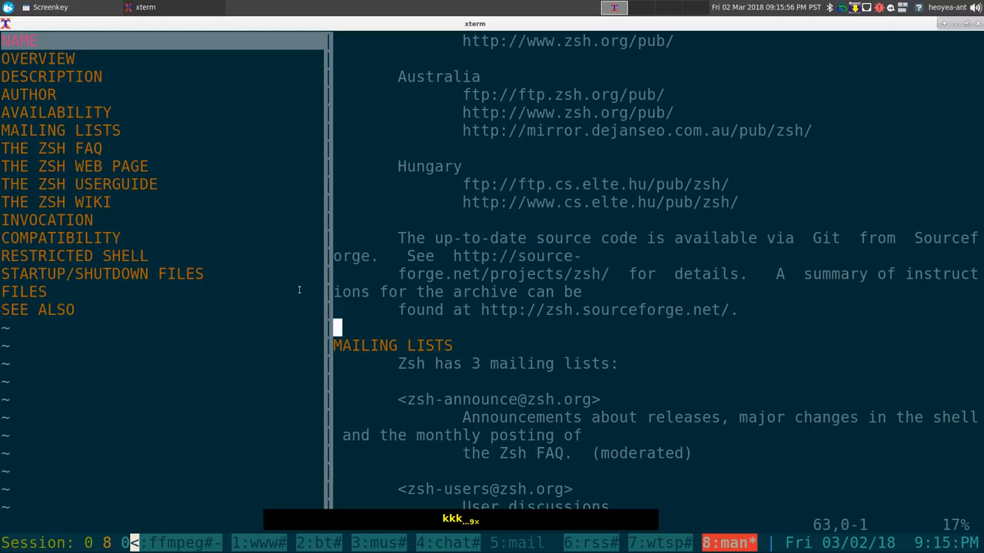
# Jump to THE ZSH WIKI section from the sidebar, then quit the manual
pyautogui.press('ctrl+w')
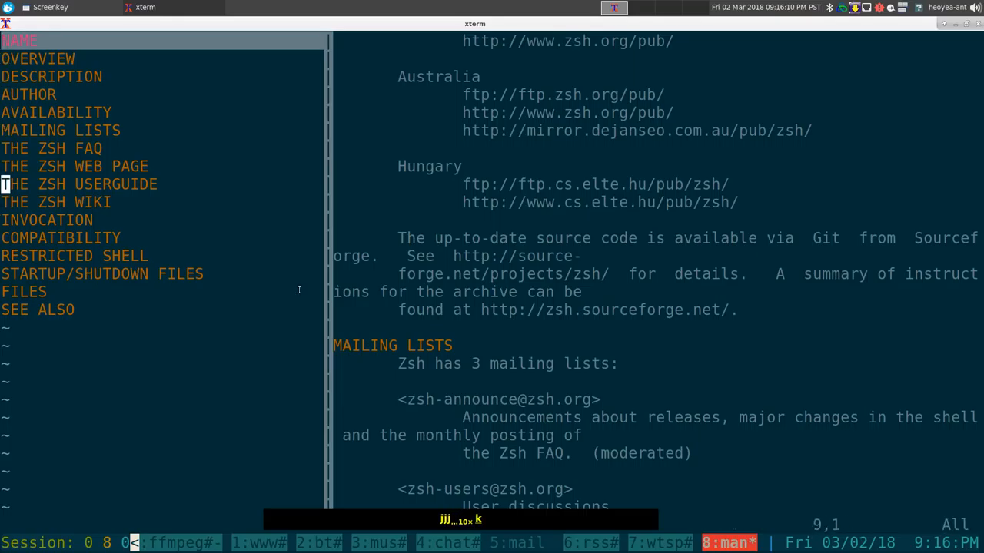
pyautogui.press('j')
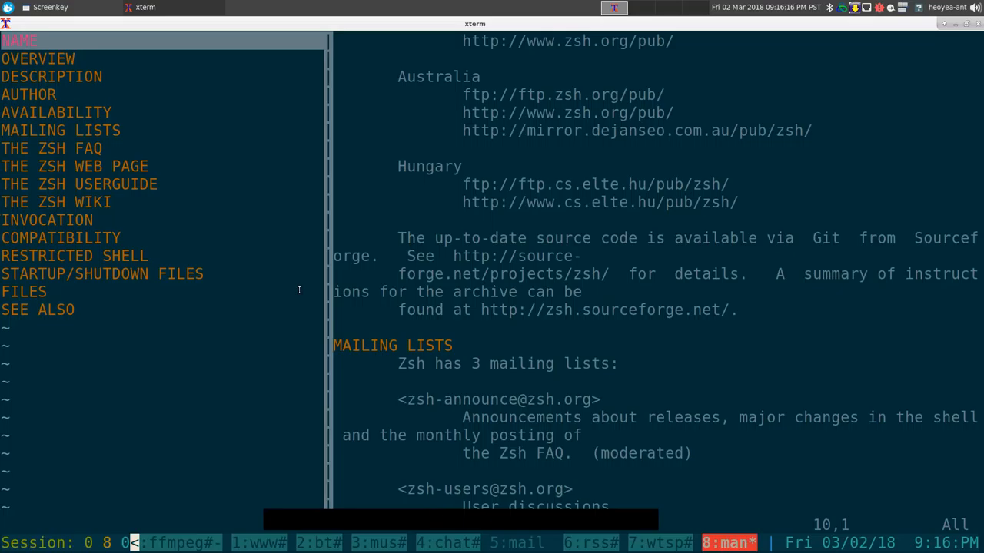
pyautogui.write('jk')
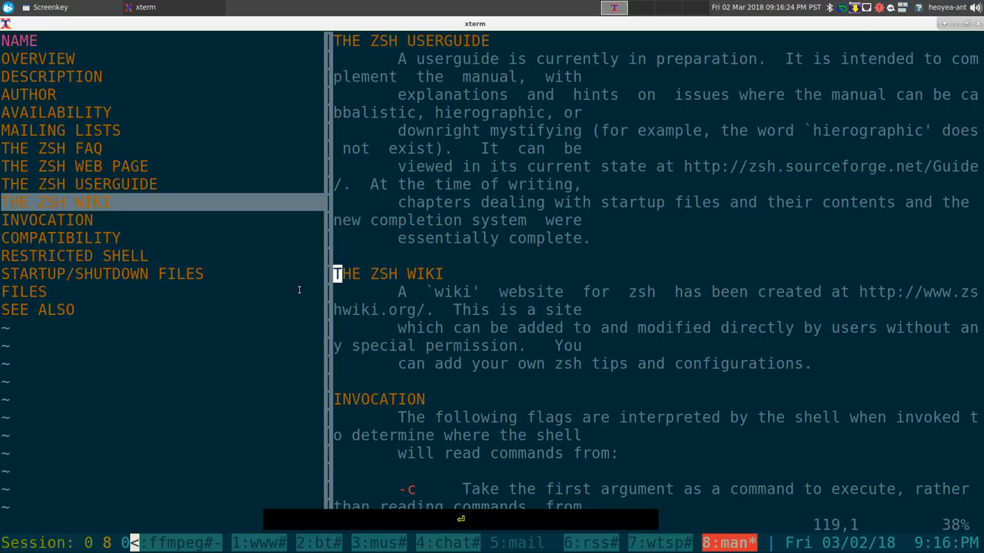
pyautogui.press('j')
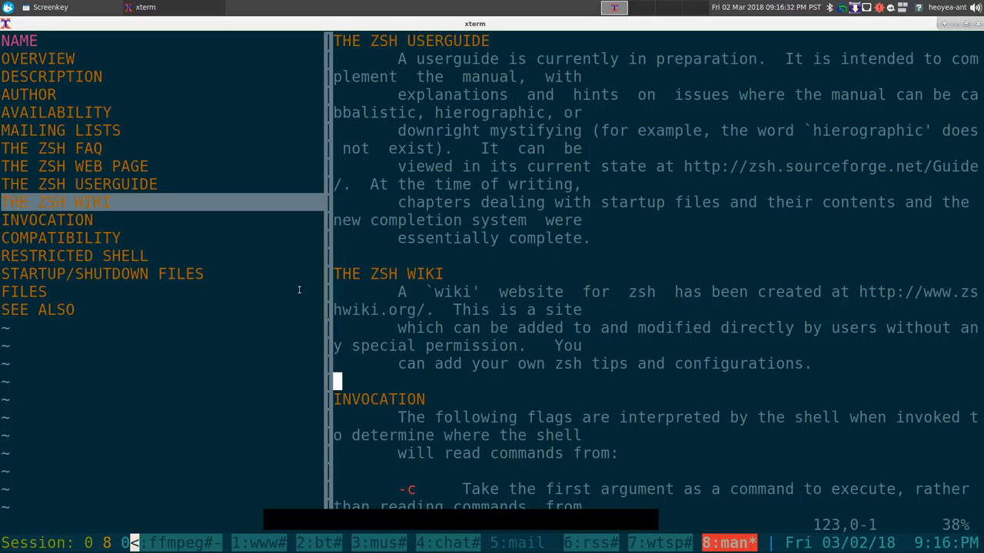
pyautogui.press('q')
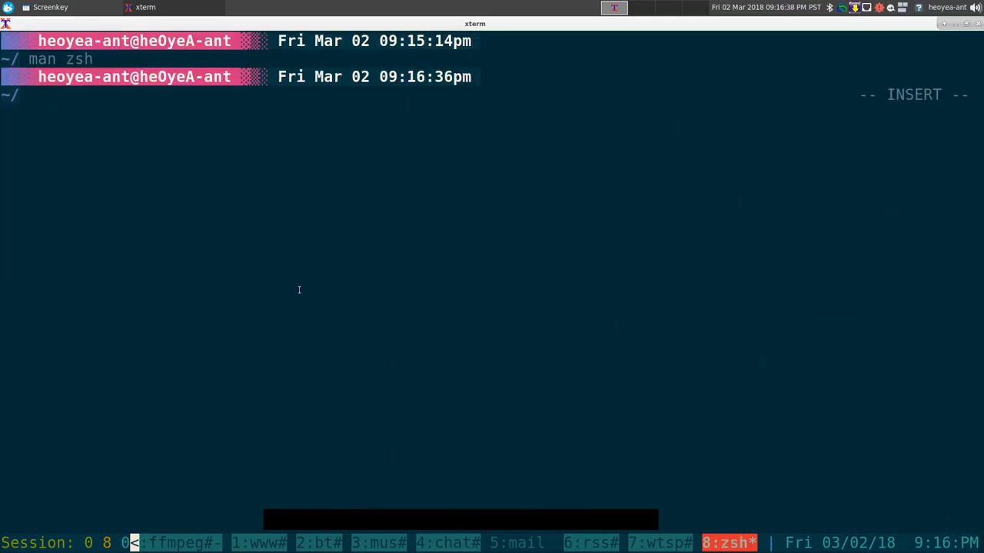
# Show the nvim MANPAGER export in .aliasrc via c-ali, then open init.vim with cfg-nvim
pyautogui.write('c-ali')
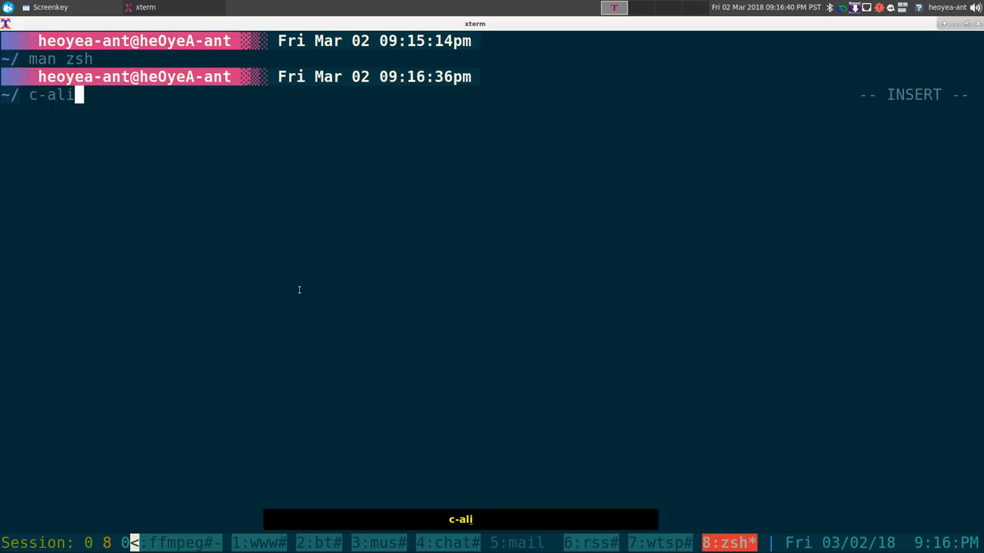
pyautogui.press('Return')
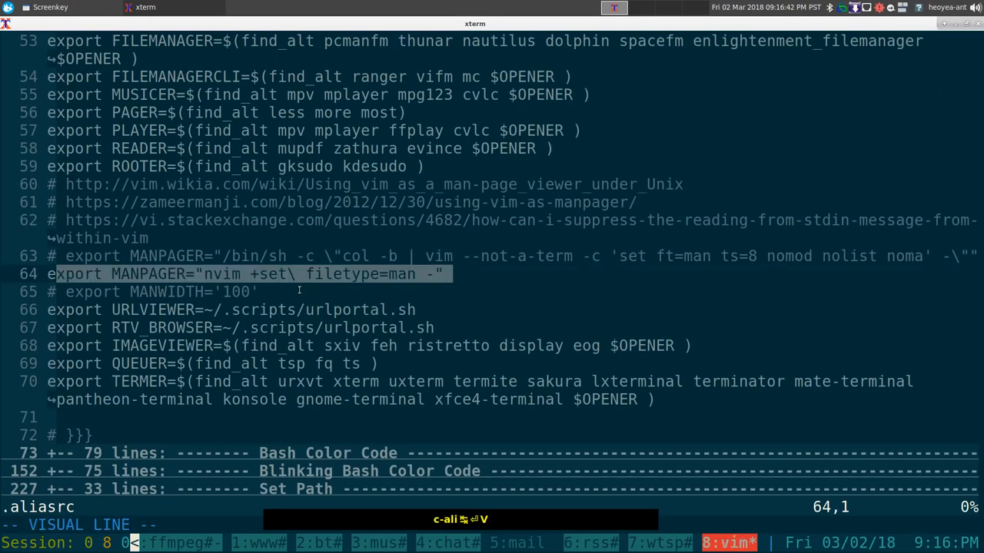
pyautogui.press('Escape')
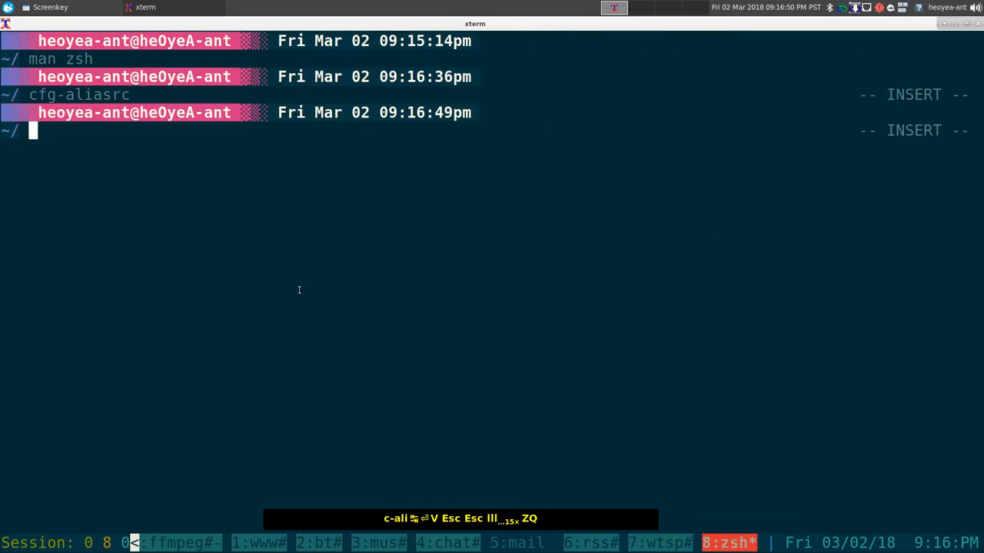
pyautogui.write('cfg-nvim')
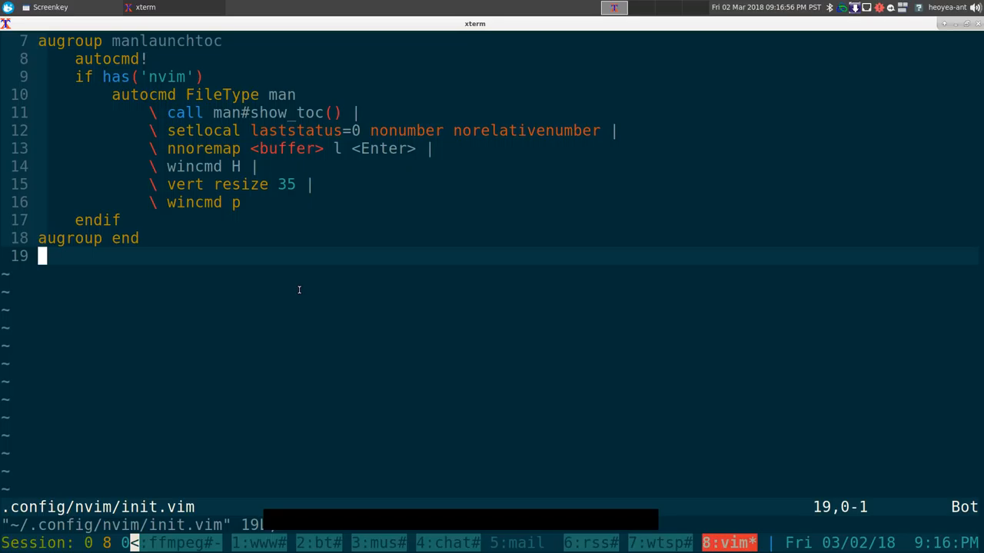
pyautogui.press('k')
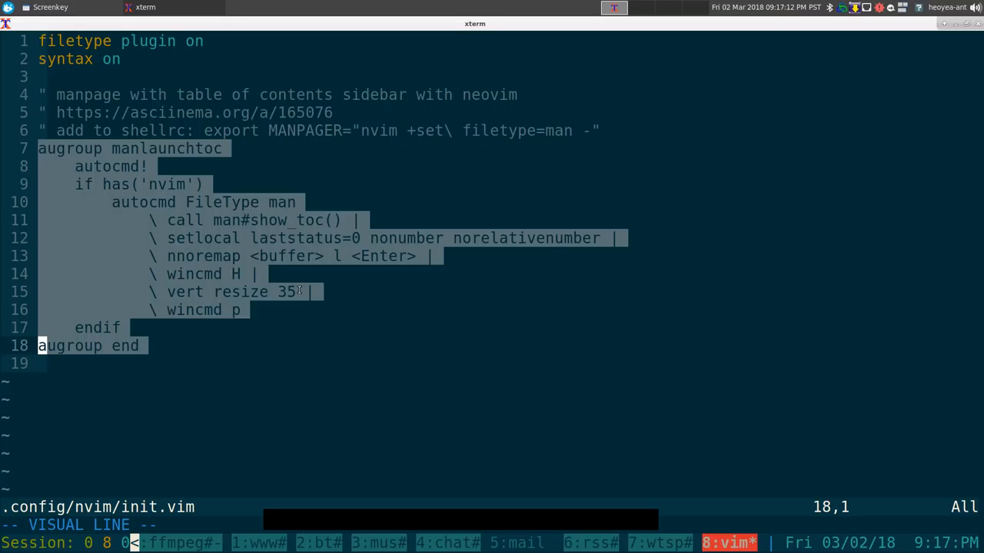
pyautogui.press('Escape')
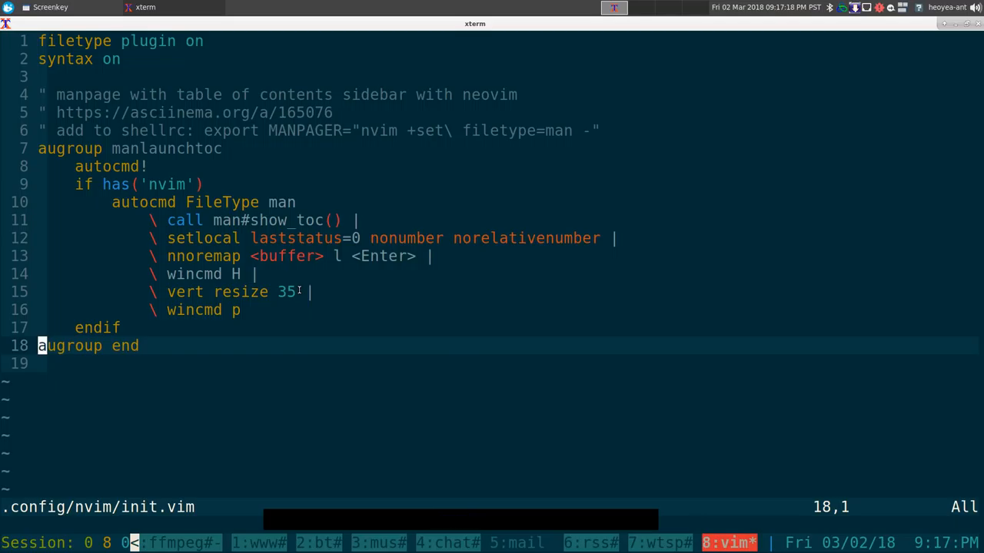
pyautogui.press('Escape')
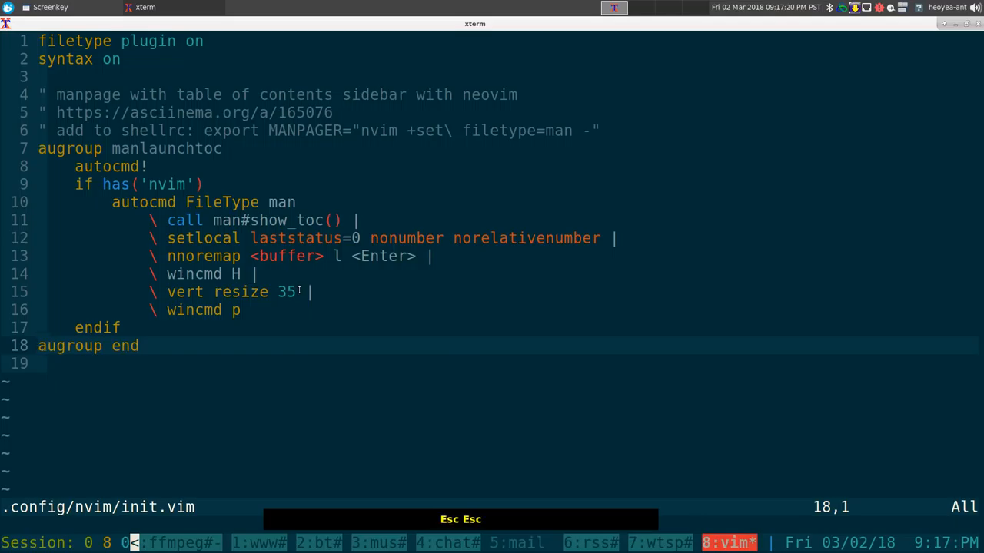